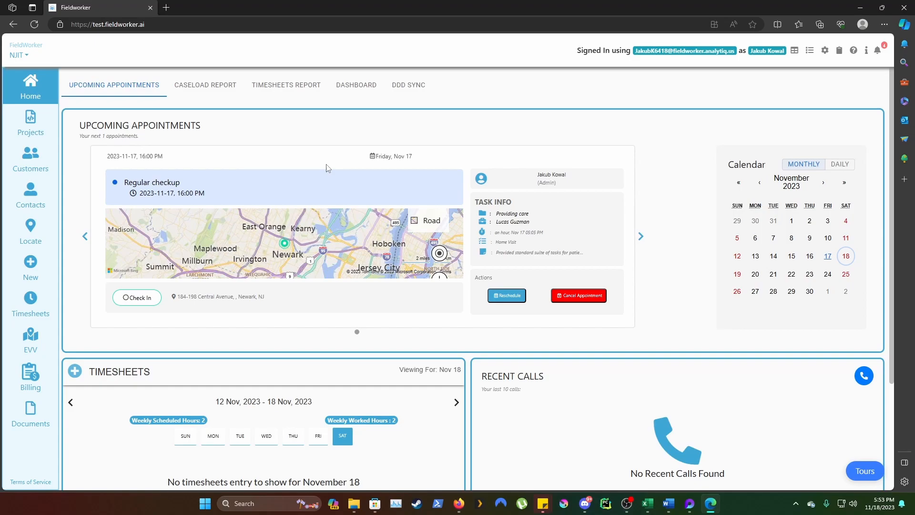
mouse_move(130, 170)
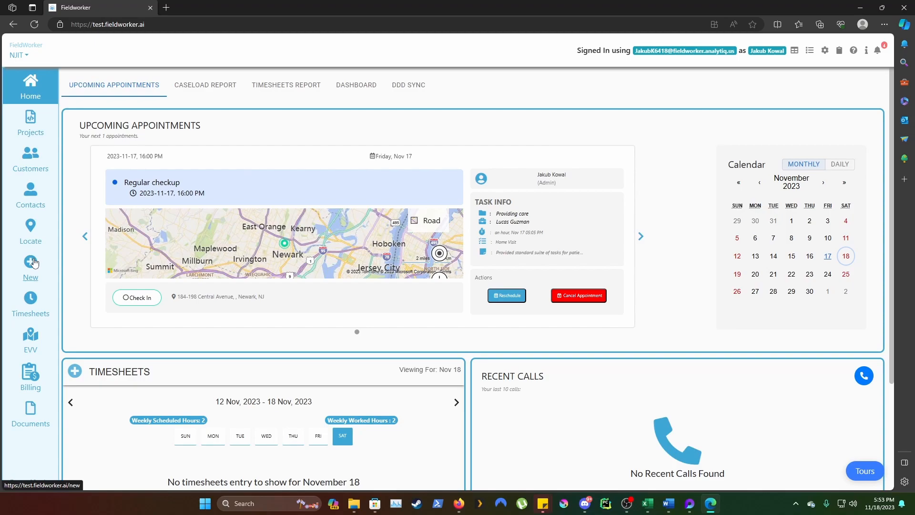
- Go to the Create New page from the sidebar, showing a blank New Task form
click(30, 267)
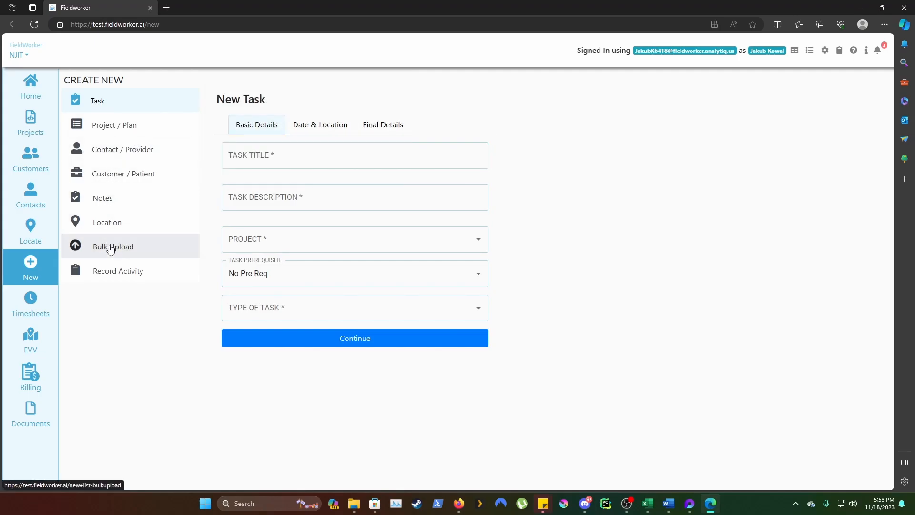
- Open Bulk Upload and download the customer_import.csv template
click(112, 246)
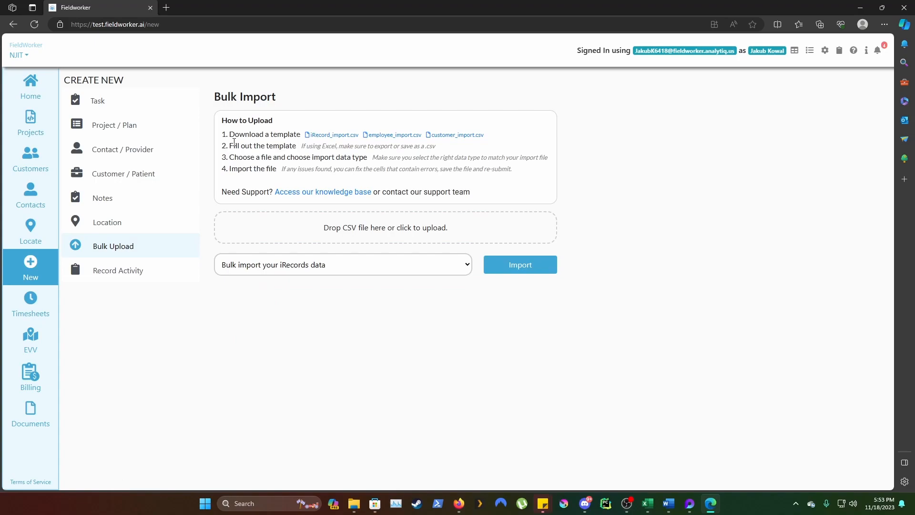
mouse_move(244, 137)
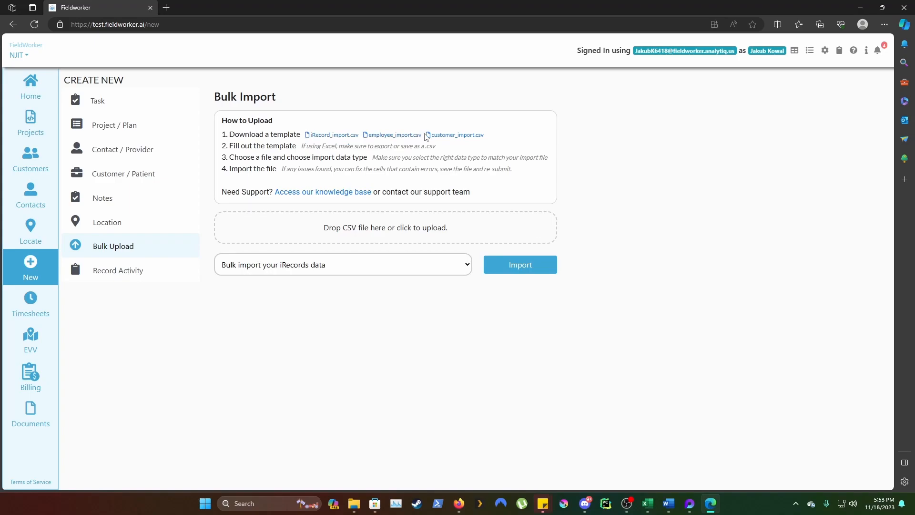
mouse_move(456, 135)
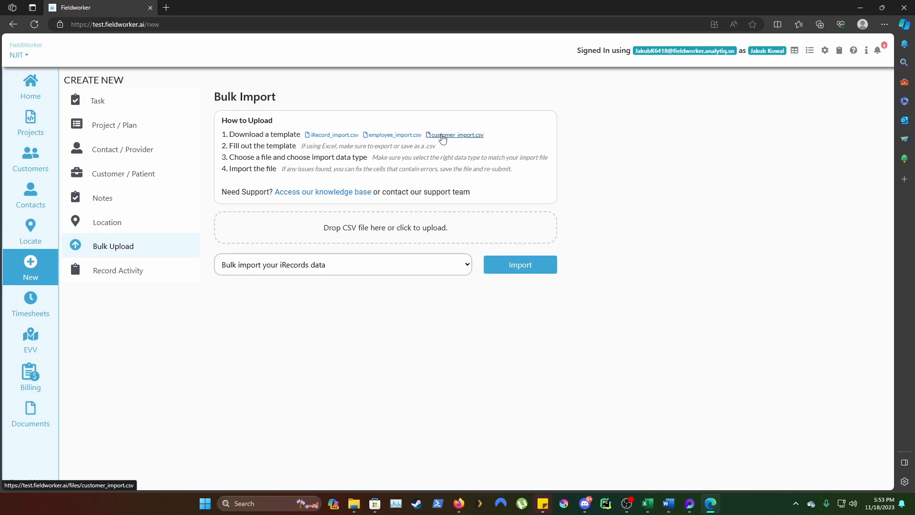
mouse_move(456, 139)
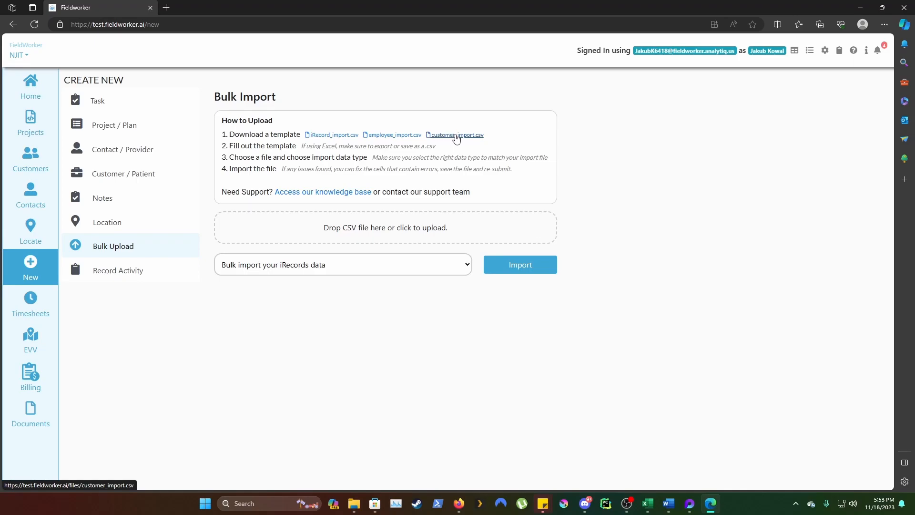
click(457, 135)
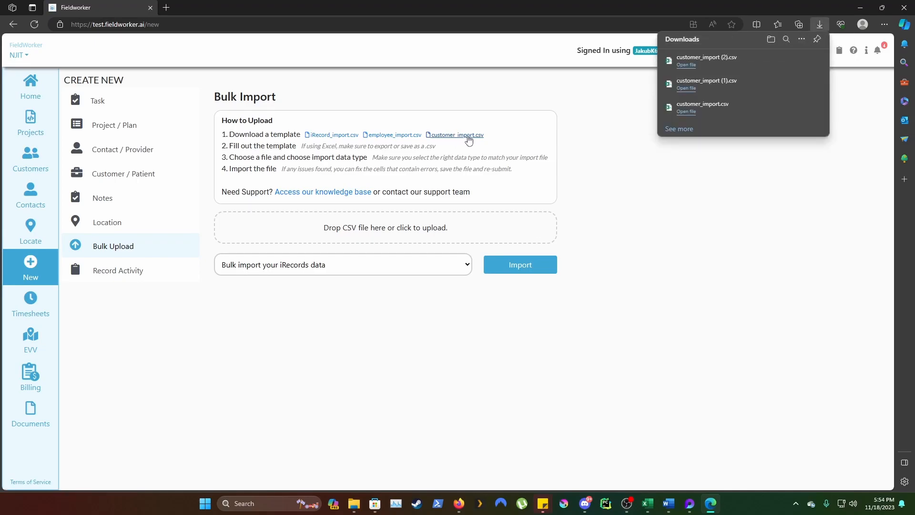
mouse_move(688, 72)
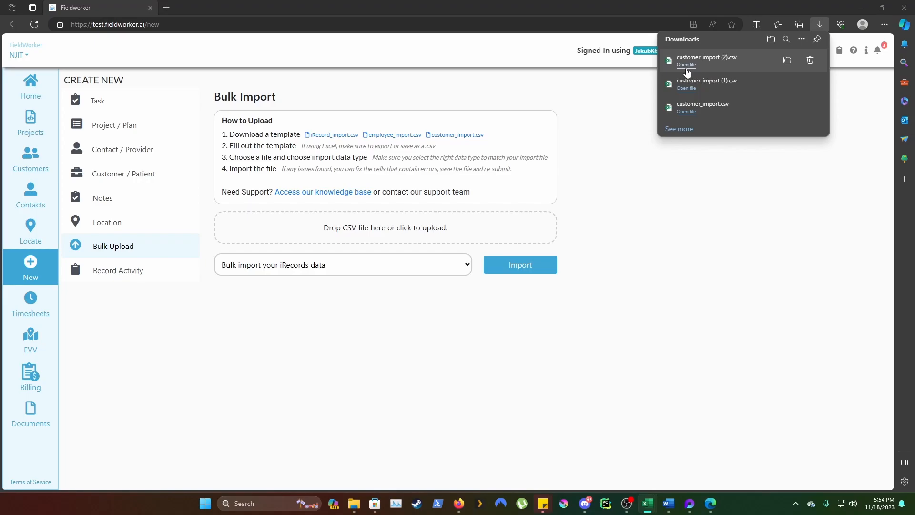
- Open the downloaded customer_import CSV in Excel from the browser's Downloads panel
click(686, 65)
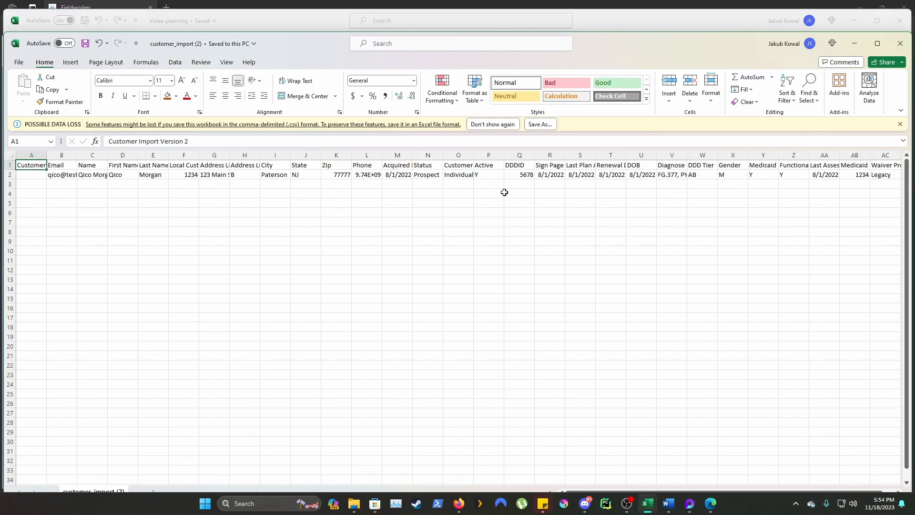
mouse_move(635, 177)
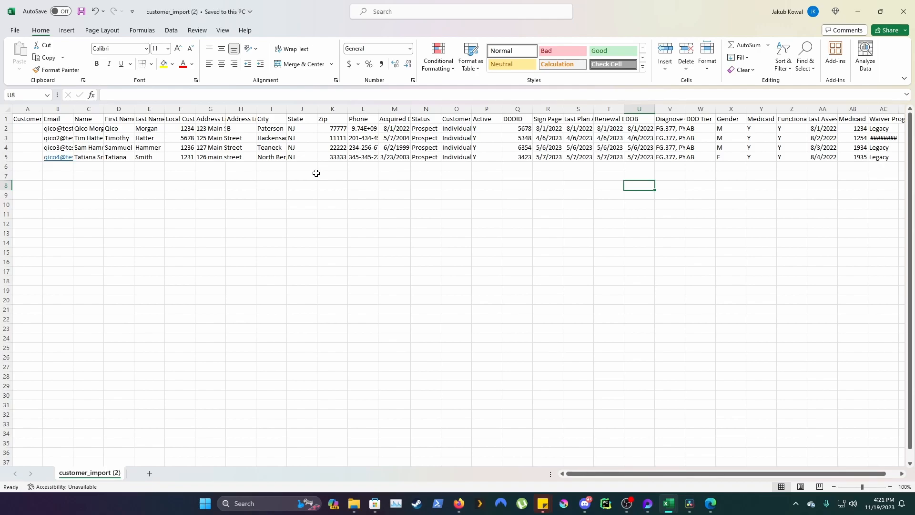
mouse_move(624, 414)
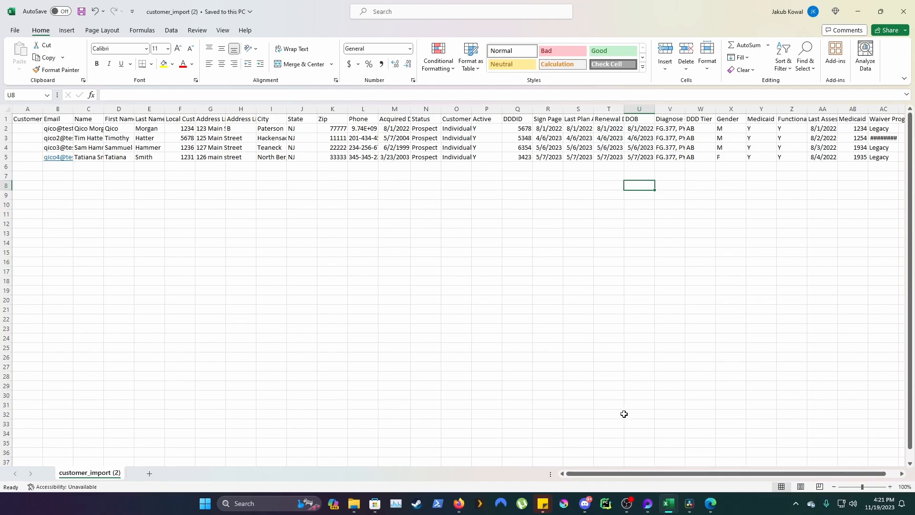
- Back in FieldWorker, upload the filled customer_import (2).csv to the bulk import
click(710, 507)
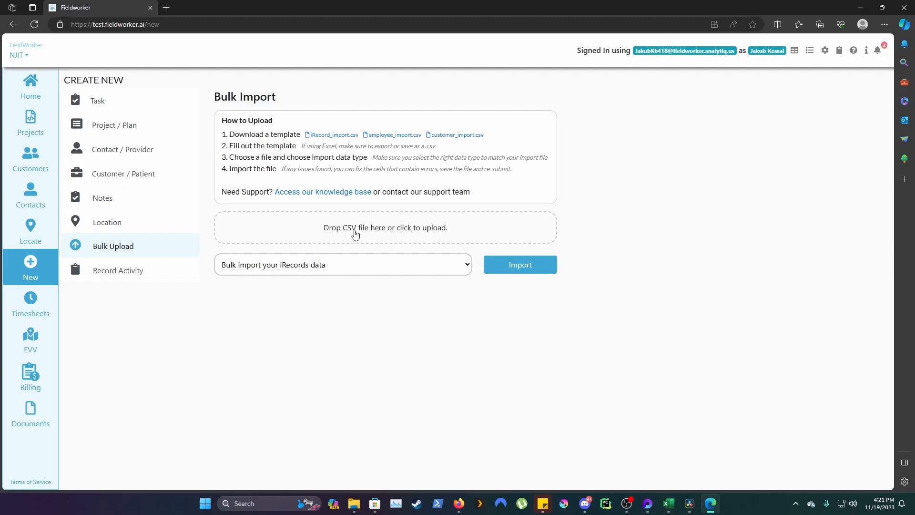
click(384, 228)
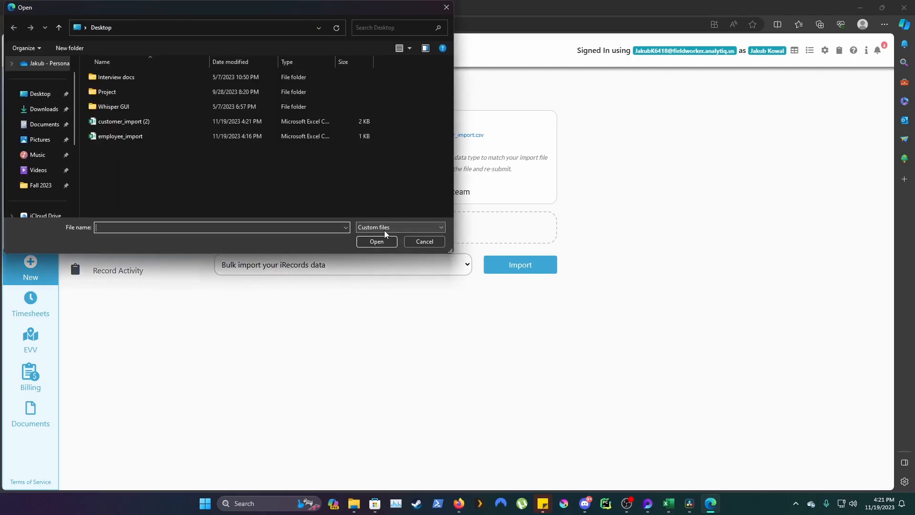
click(119, 136)
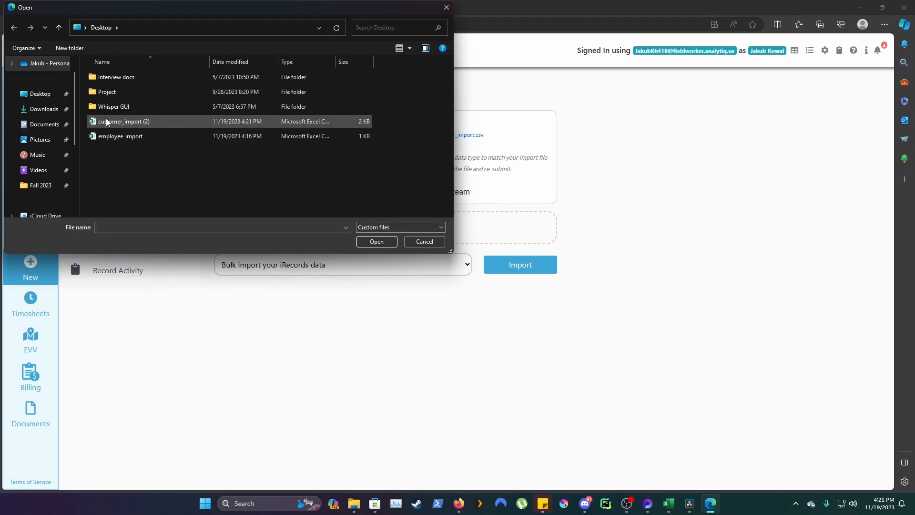
click(376, 241)
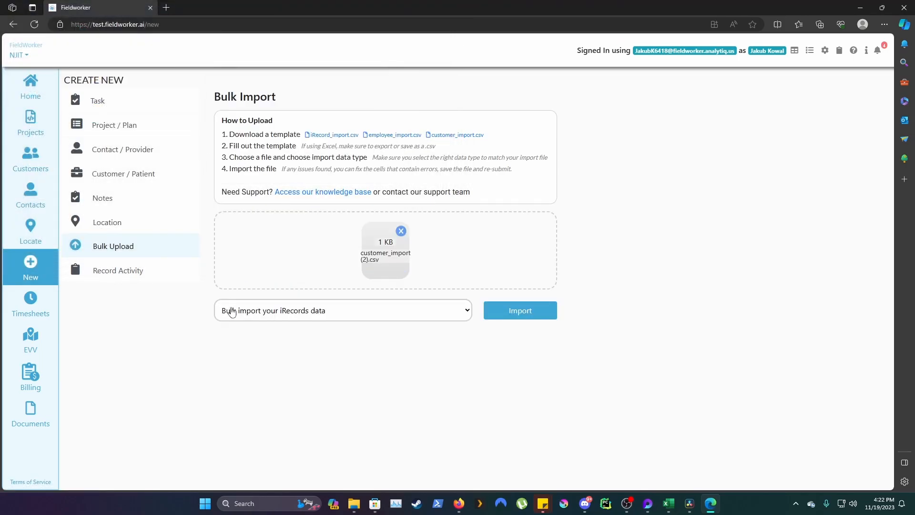
- Choose 'Bulk import your Customers' as the import data type
click(343, 309)
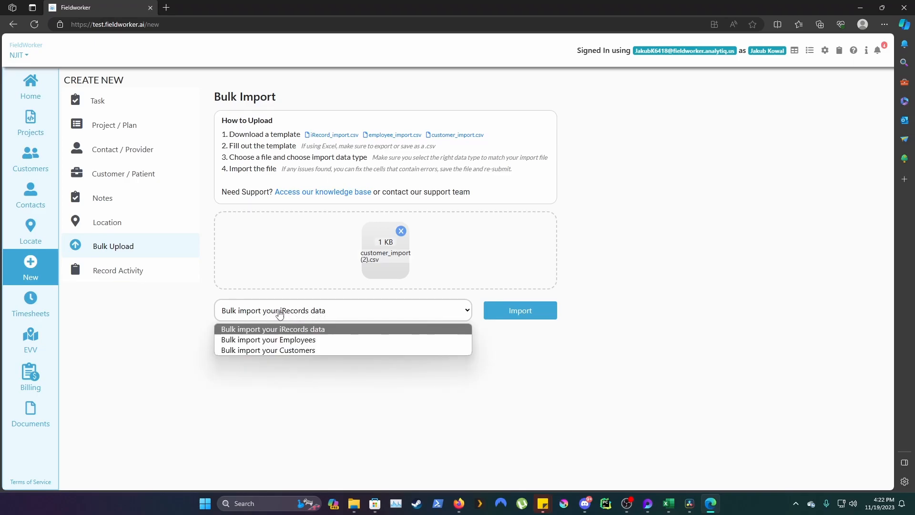
mouse_move(268, 350)
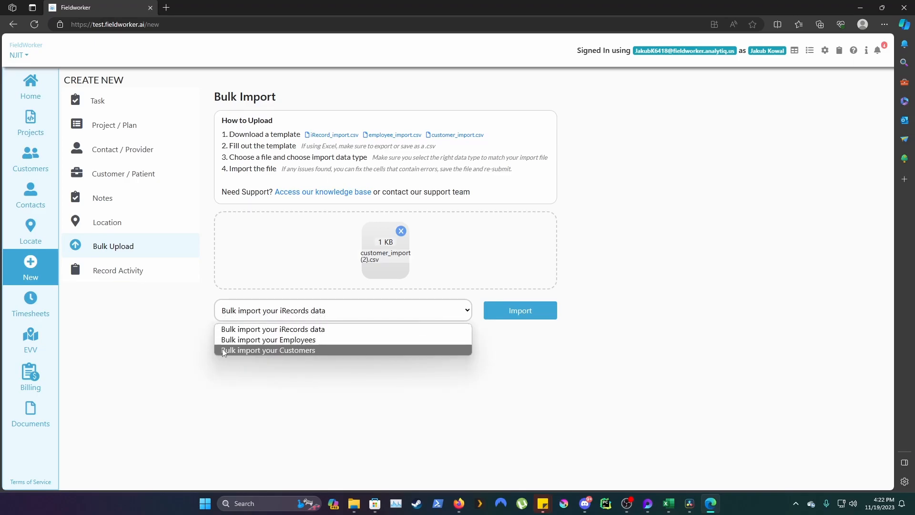
click(268, 349)
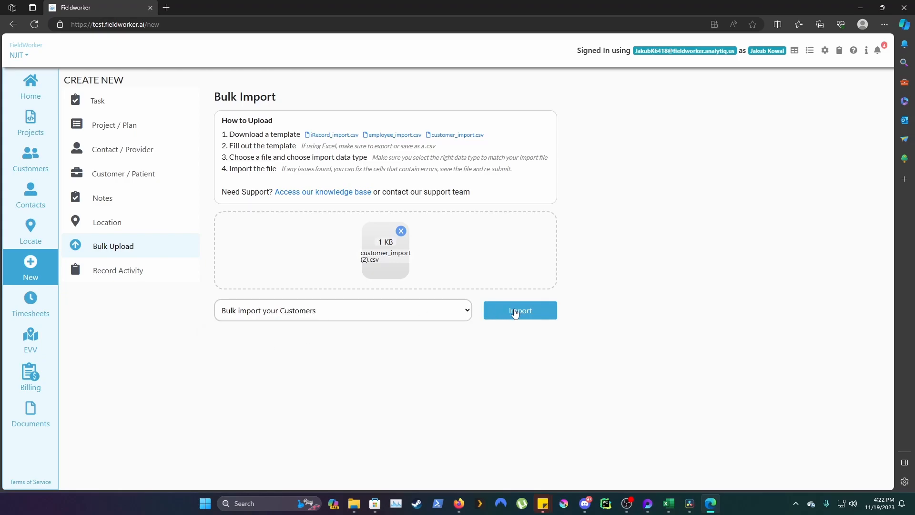
click(519, 310)
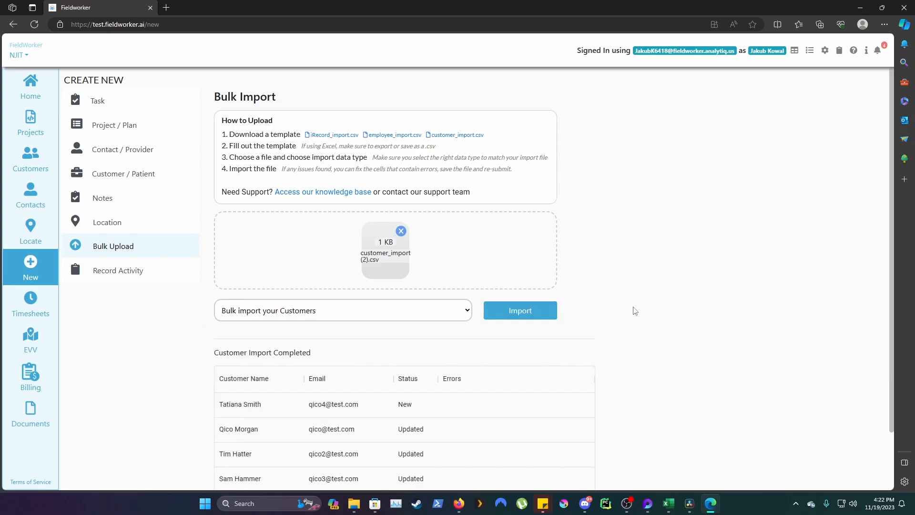
scroll(down, 3)
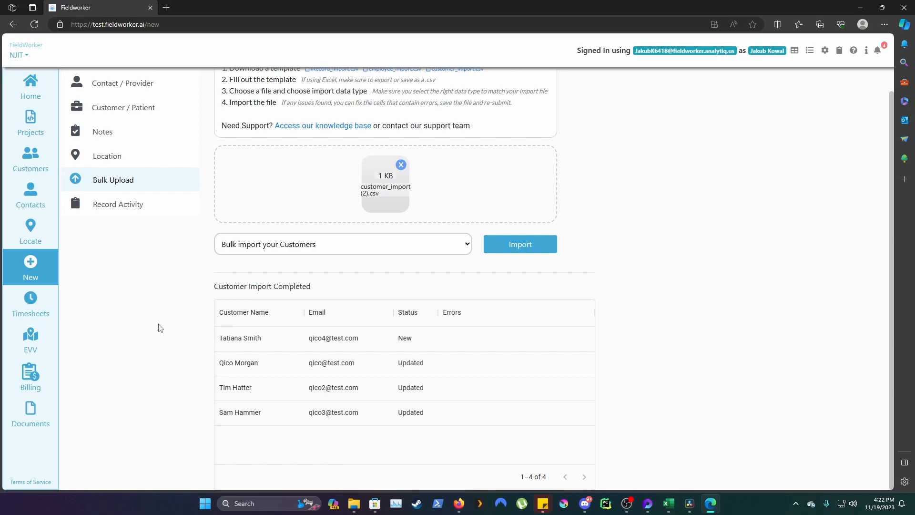
mouse_move(297, 284)
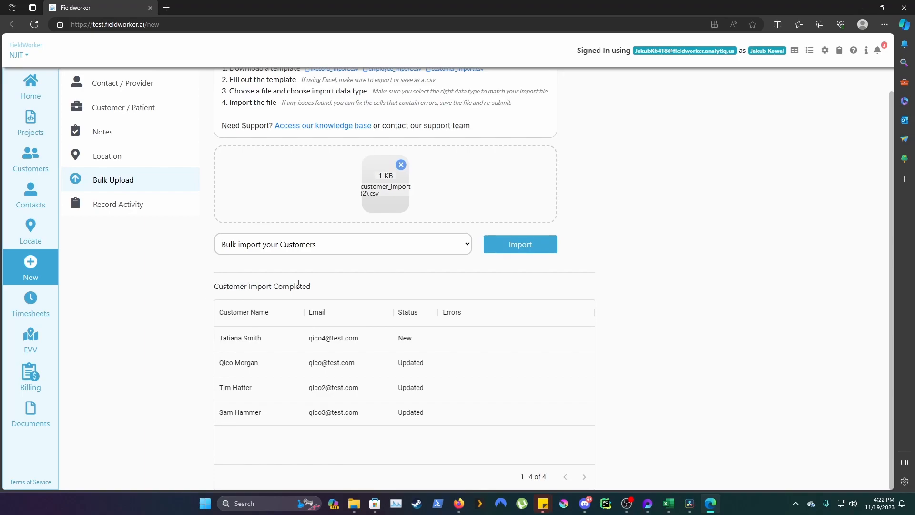